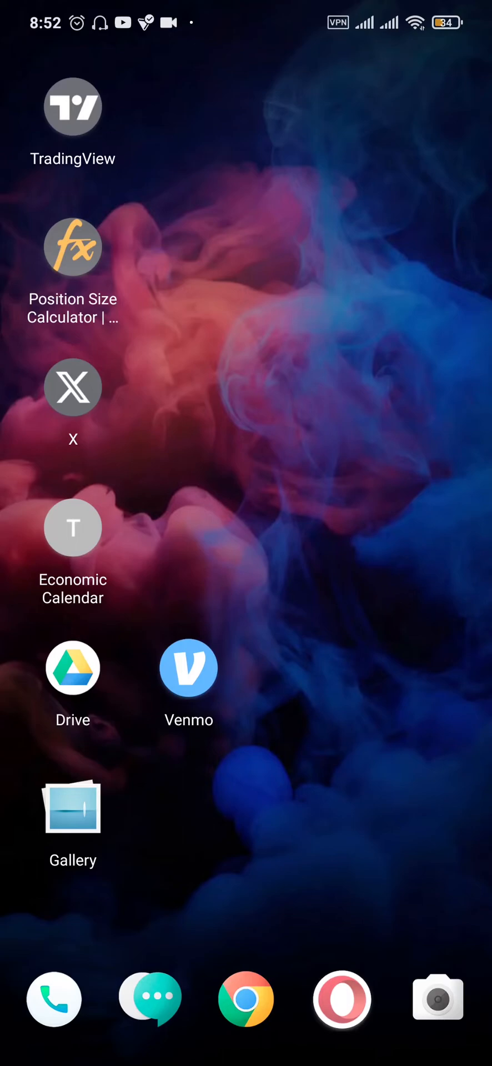
Check Venmo's Play Store page shows Open rather than Update, confirming no pending update
click(187, 668)
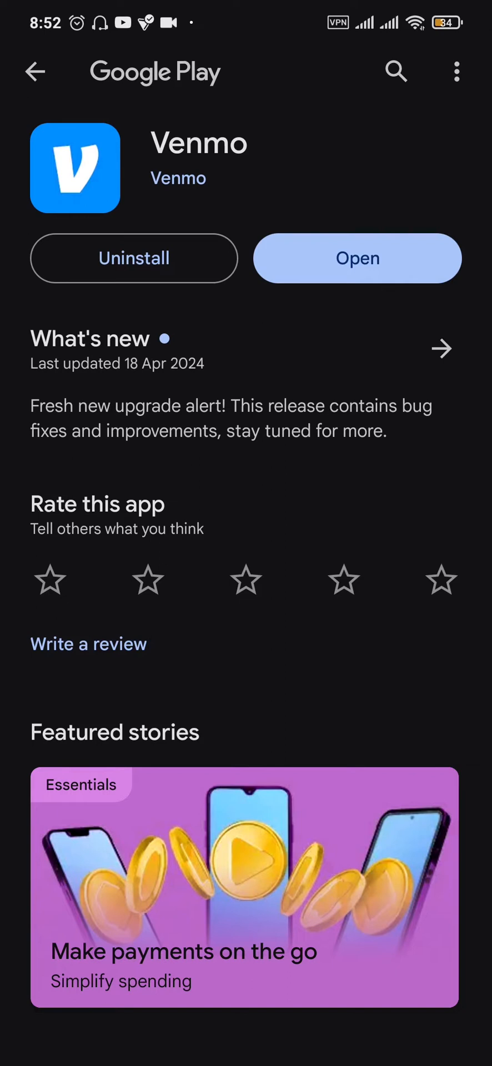
click(372, 271)
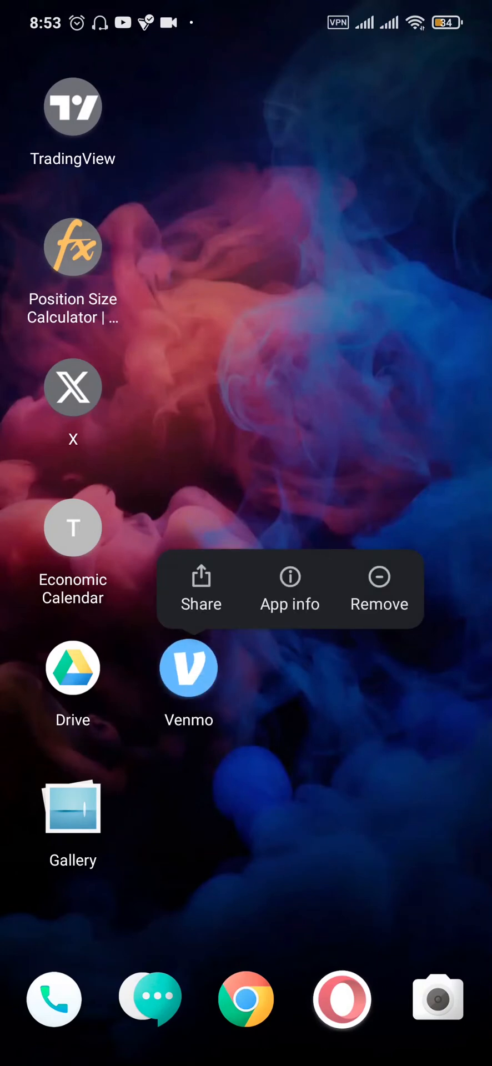
From Venmo's App info page, clear all of its stored data via Clear data > Clear all data
click(290, 625)
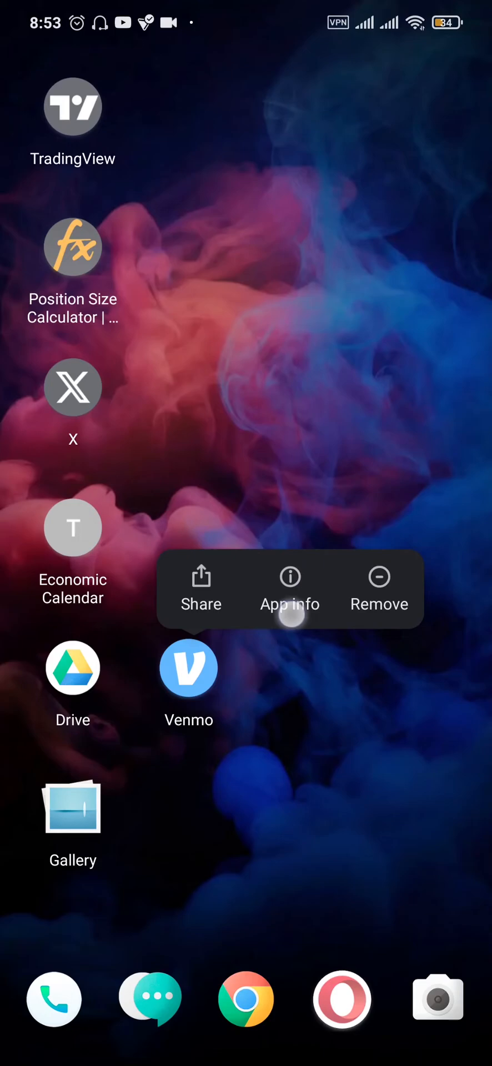
click(290, 590)
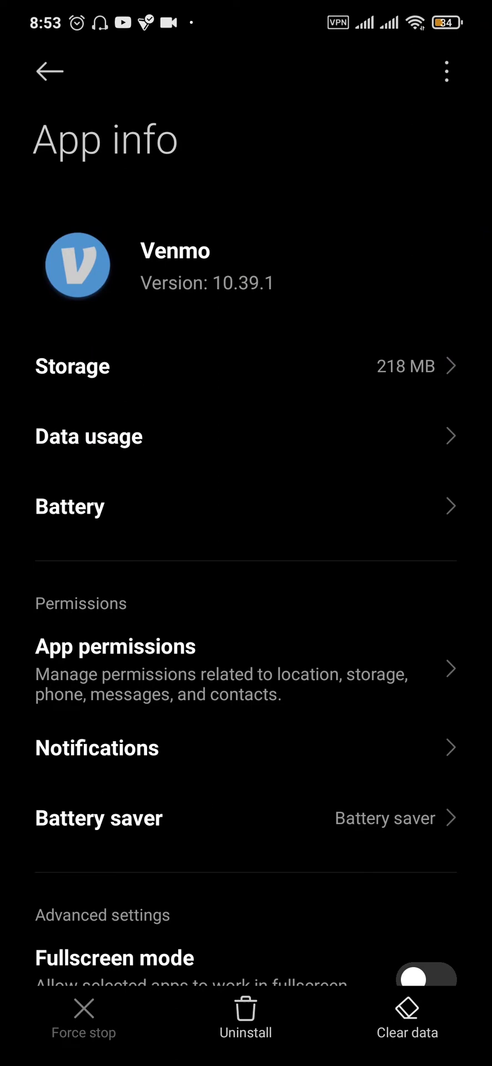
click(406, 1013)
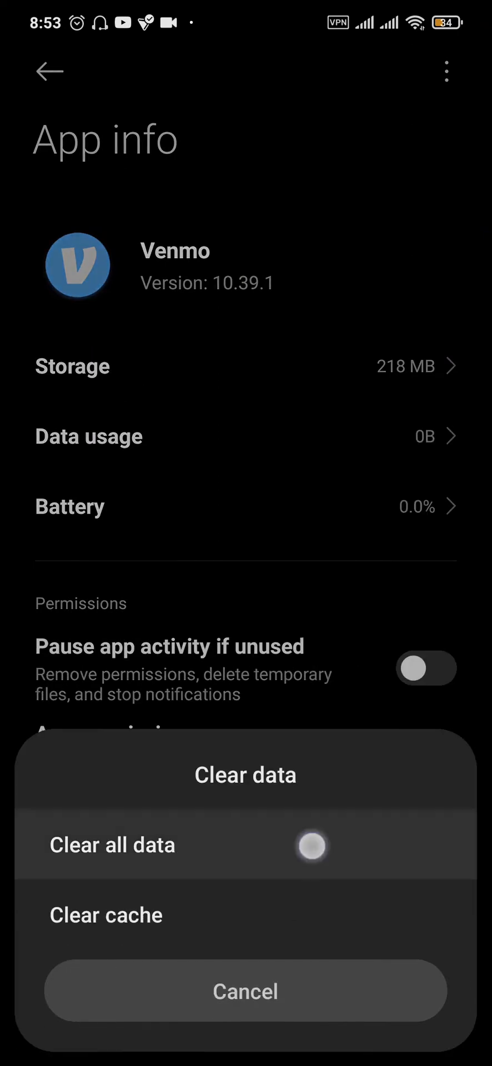
click(245, 991)
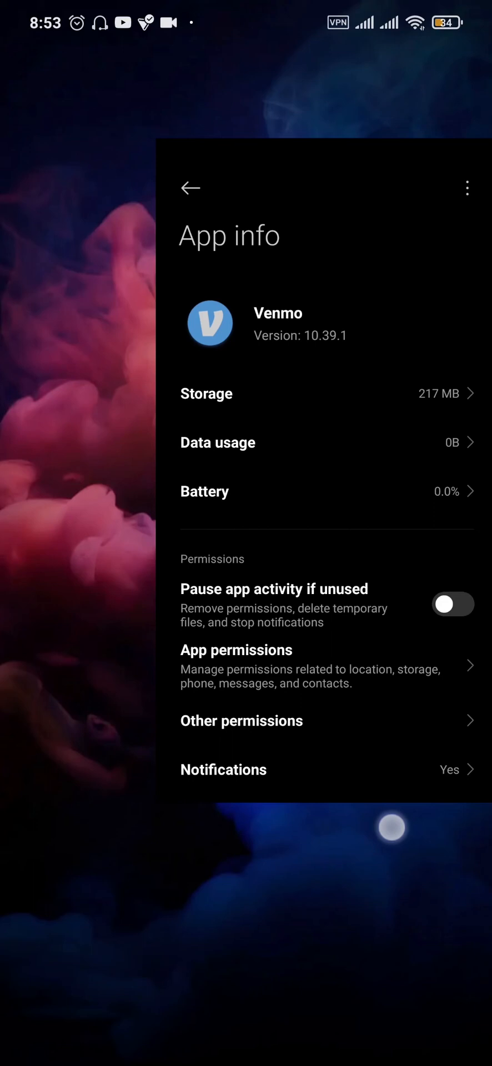
click(190, 188)
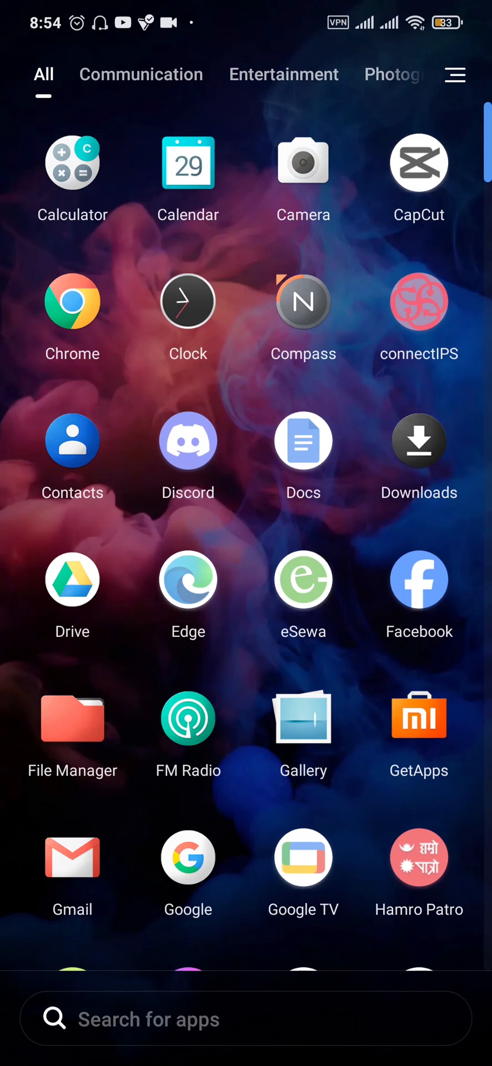
scroll(up, 3)
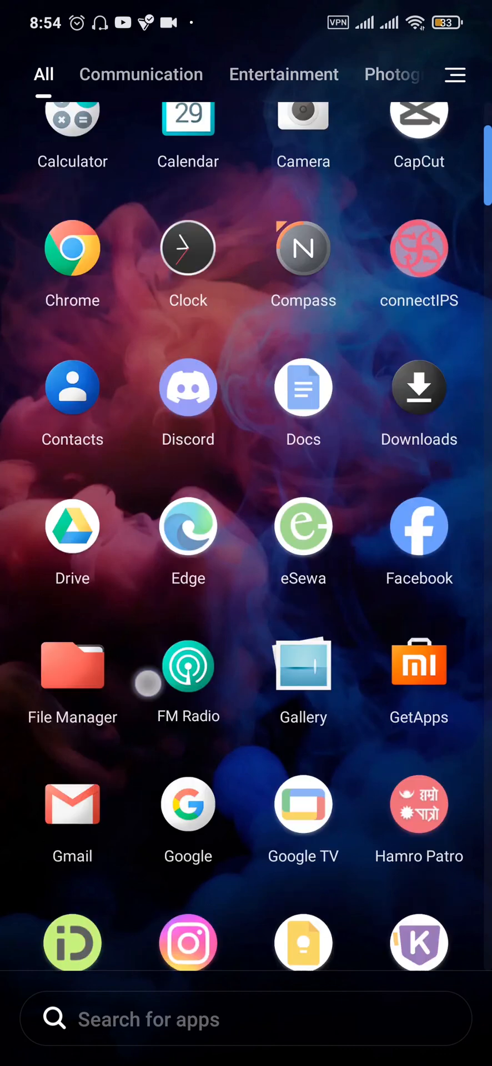
scroll(down, 3)
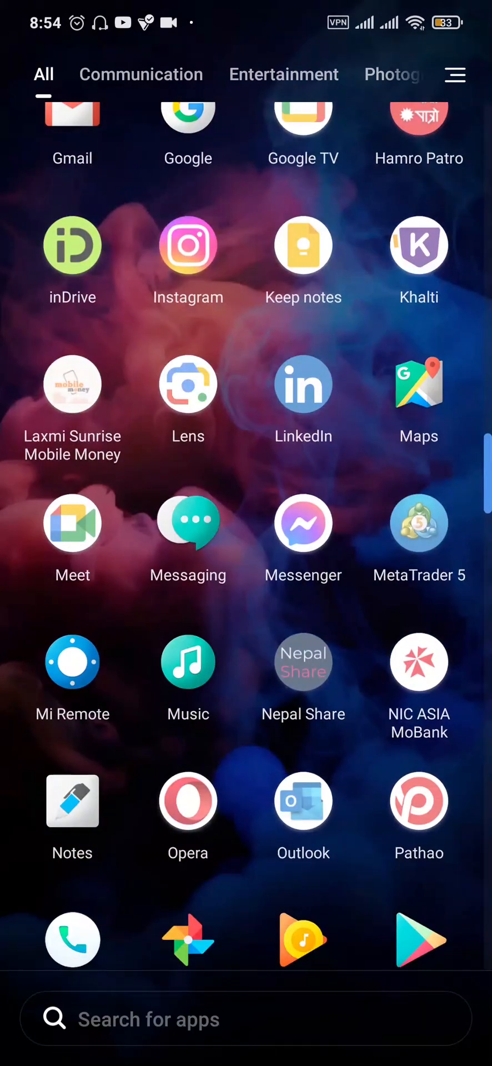